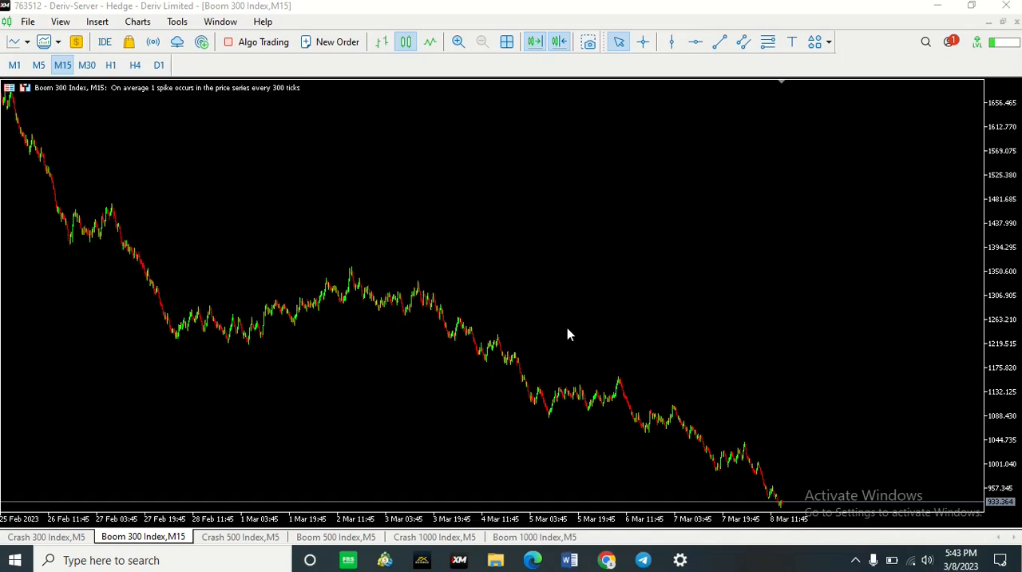
{"action": "mouse_move", "coordinate": [514, 403]}
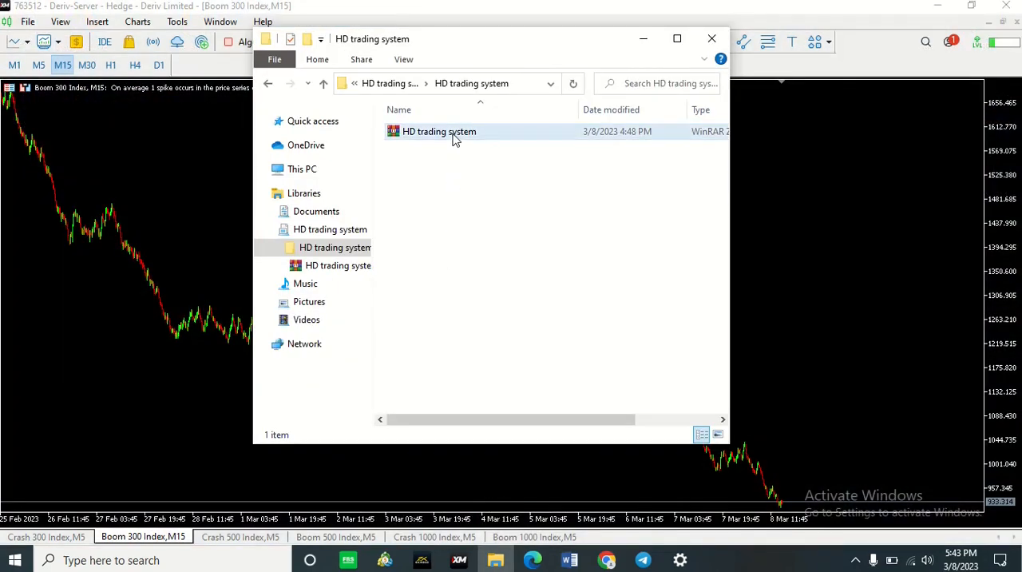
Step: Extract the HD trading system archive and copy the davies account and Shved and Supply files
{"action": "right_click", "coordinate": [439, 131]}
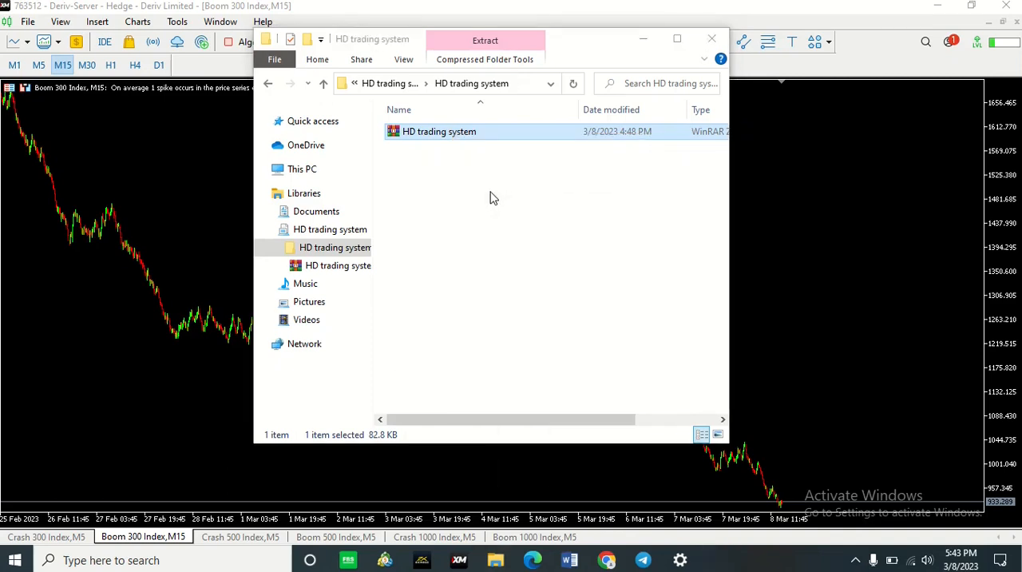
{"action": "mouse_move", "coordinate": [463, 200]}
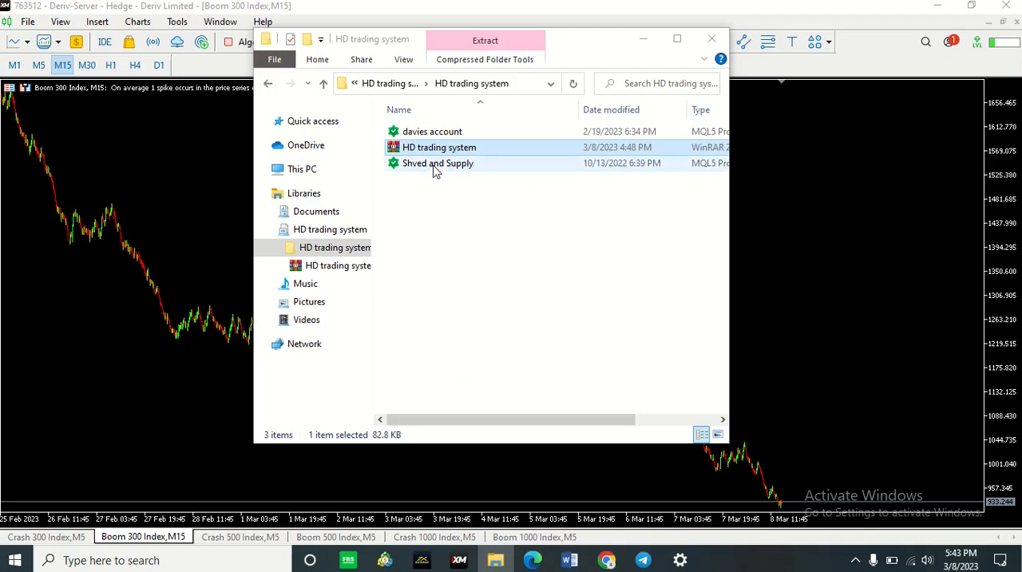
{"action": "left_click", "coordinate": [438, 163]}
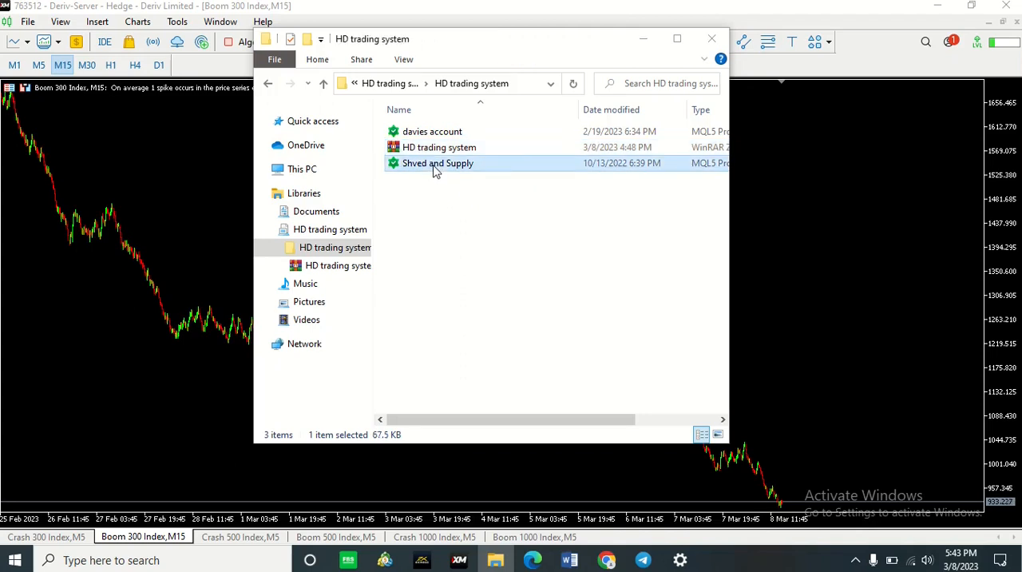
{"action": "left_click", "coordinate": [432, 131]}
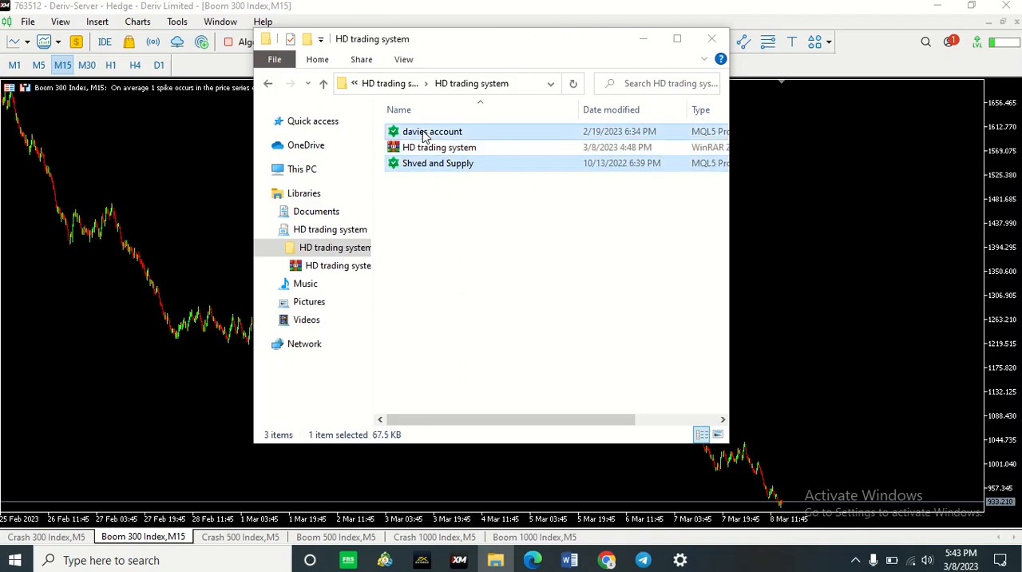
{"action": "right_click", "coordinate": [432, 131]}
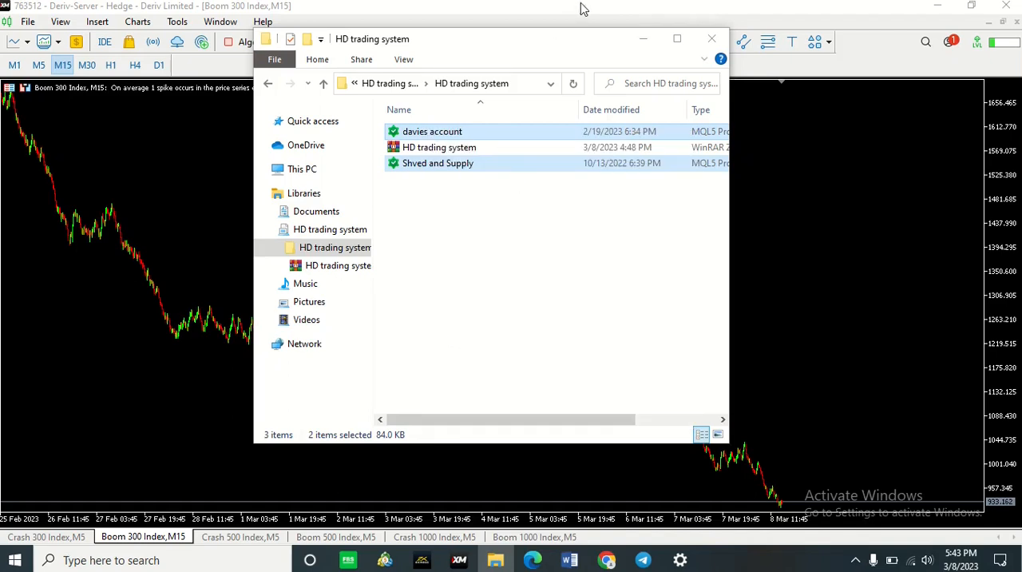
{"action": "left_click", "coordinate": [711, 38]}
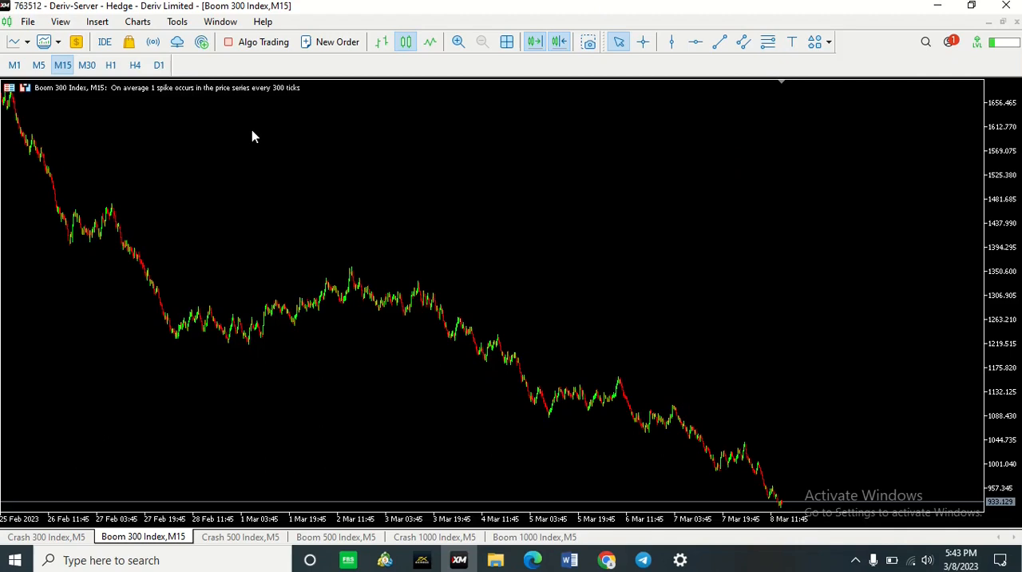
{"action": "mouse_move", "coordinate": [147, 118]}
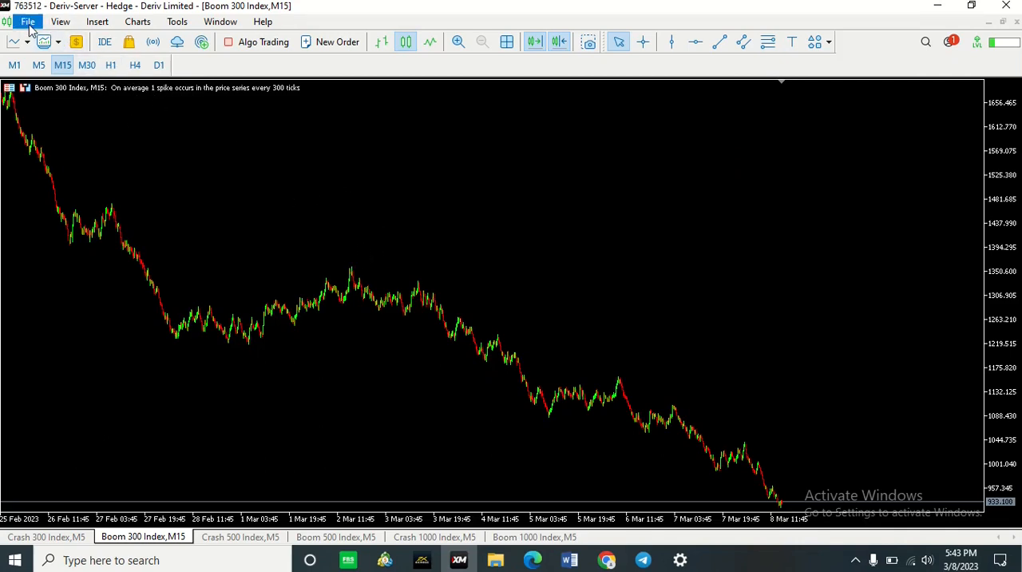
Step: Open the File menu to reach the Open Data Folder command
{"action": "left_click", "coordinate": [28, 21]}
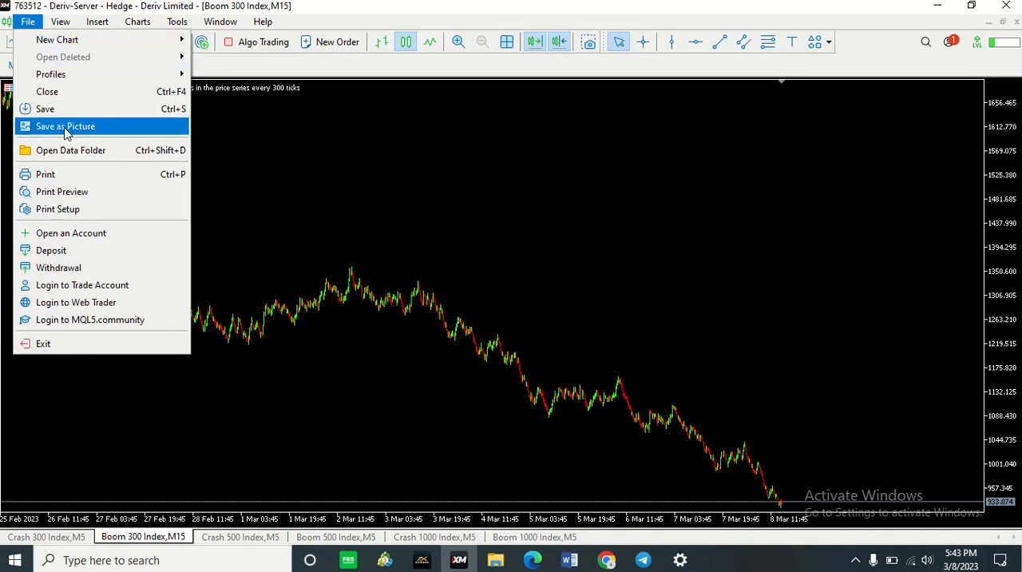
{"action": "mouse_move", "coordinate": [70, 150]}
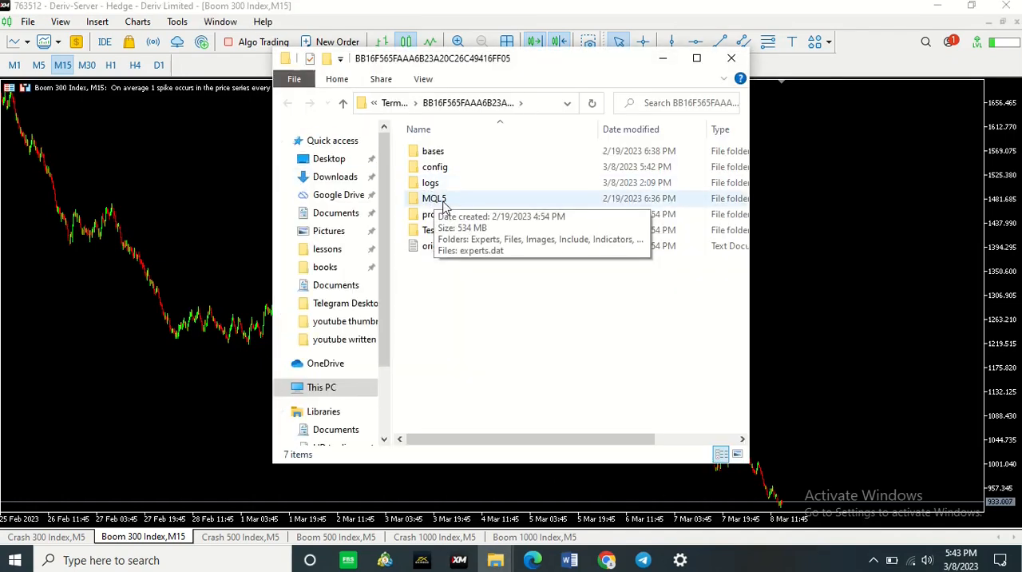
Step: Paste the davies account and Shved and Supply files into the MQL5\Indicators folder
{"action": "left_click", "coordinate": [435, 198]}
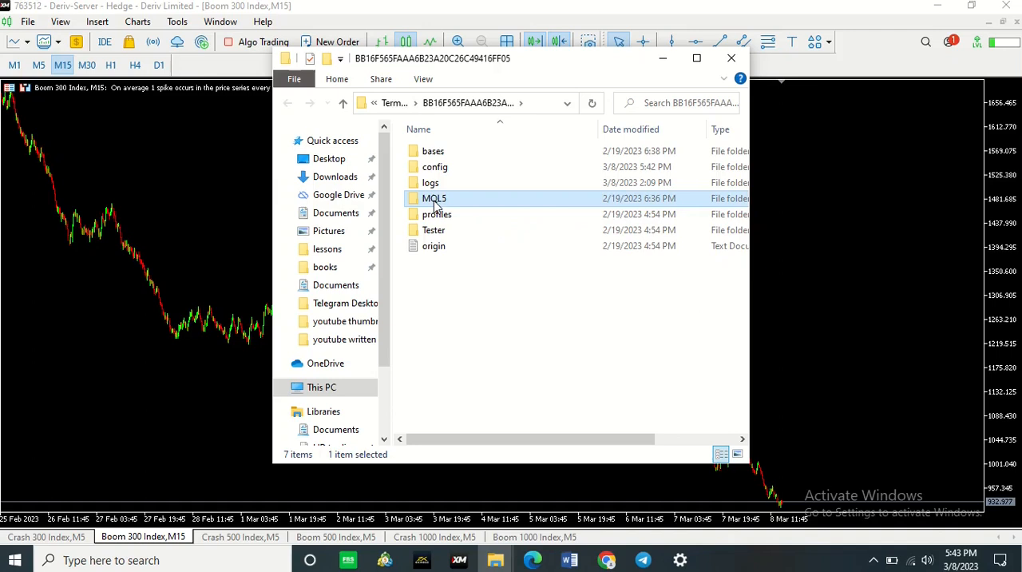
{"action": "double_click", "coordinate": [435, 198]}
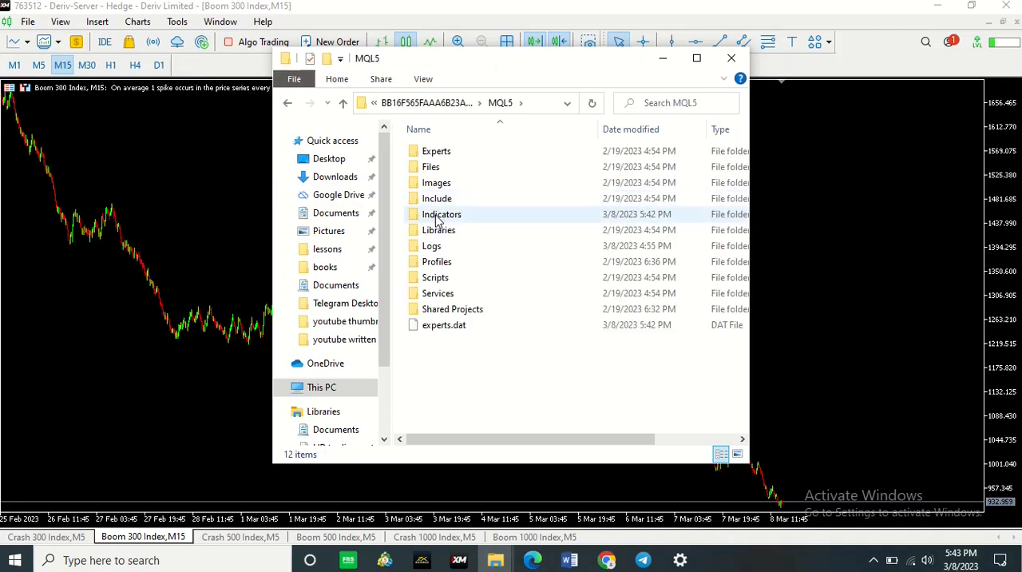
{"action": "left_click", "coordinate": [441, 215]}
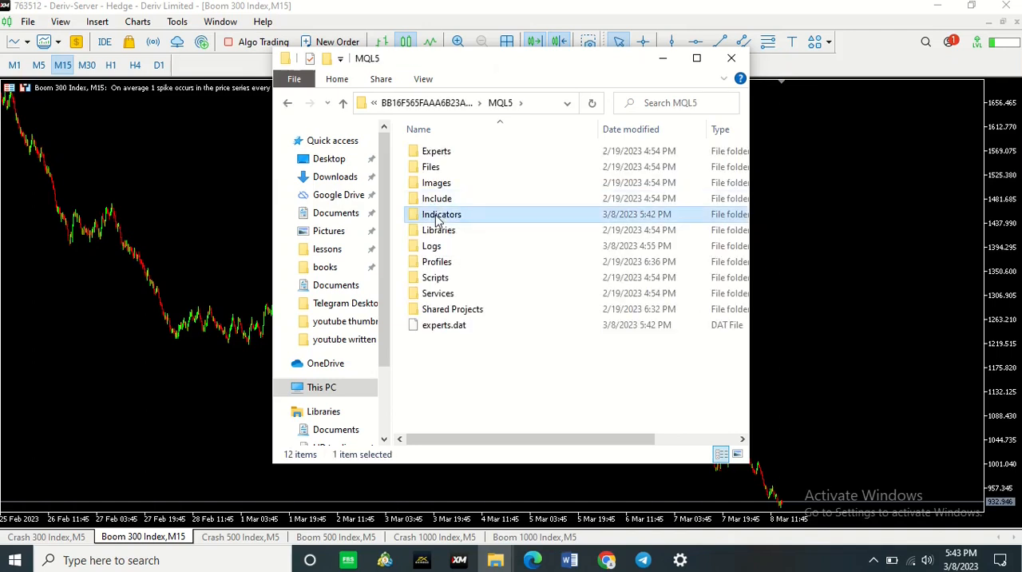
{"action": "double_click", "coordinate": [442, 214]}
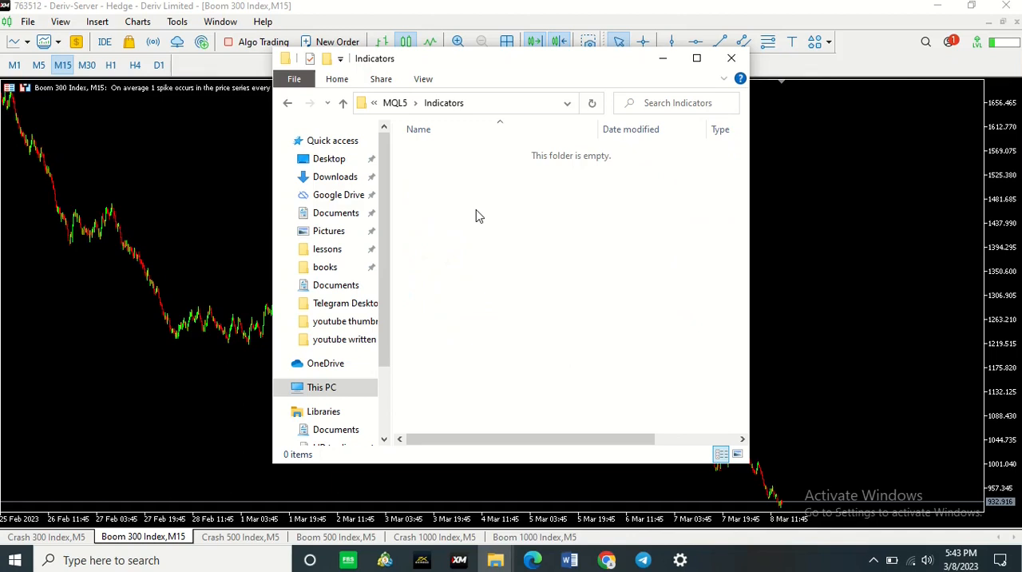
{"action": "mouse_move", "coordinate": [519, 188]}
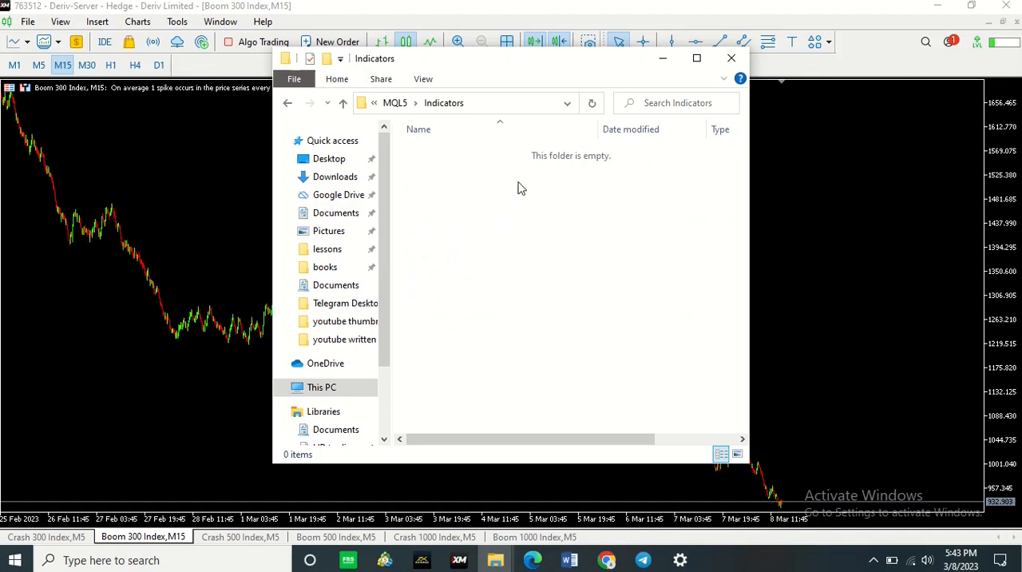
{"action": "right_click", "coordinate": [515, 187]}
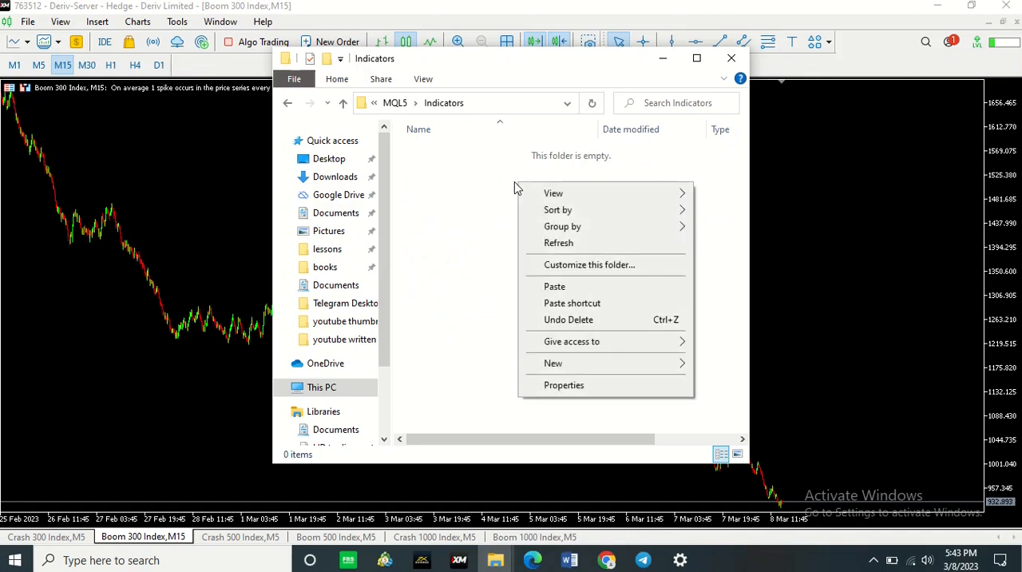
{"action": "left_click", "coordinate": [565, 296]}
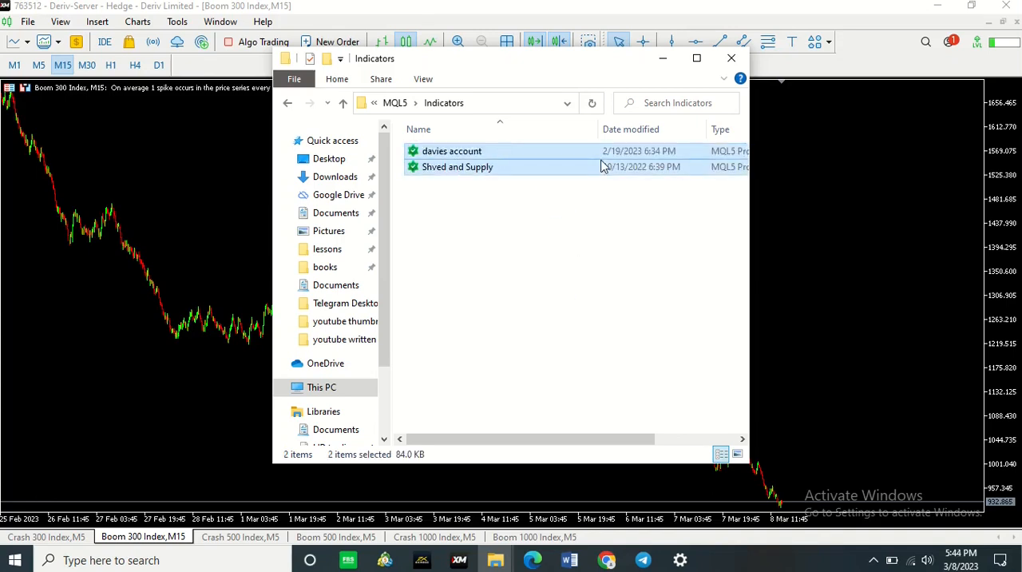
{"action": "left_click", "coordinate": [730, 57]}
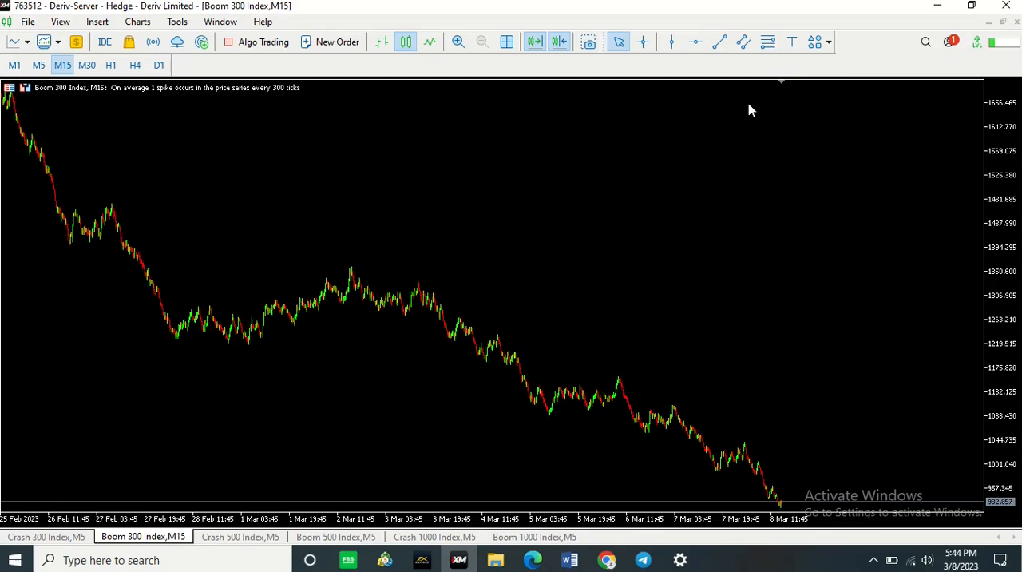
{"action": "mouse_move", "coordinate": [1009, 7]}
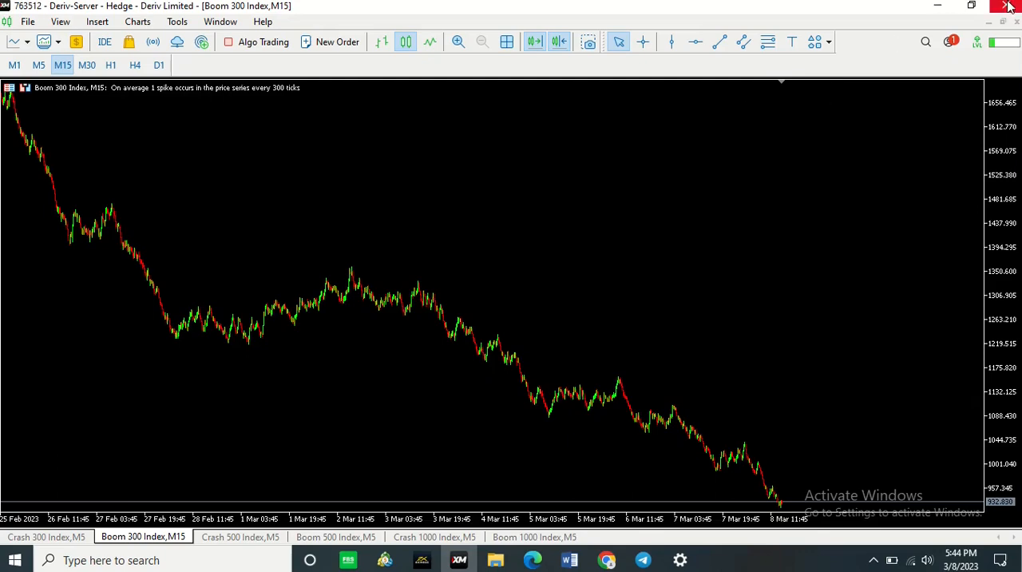
Step: Close MetaTrader 5 and relaunch it from the XM MT5 taskbar icon
{"action": "left_click", "coordinate": [1007, 7]}
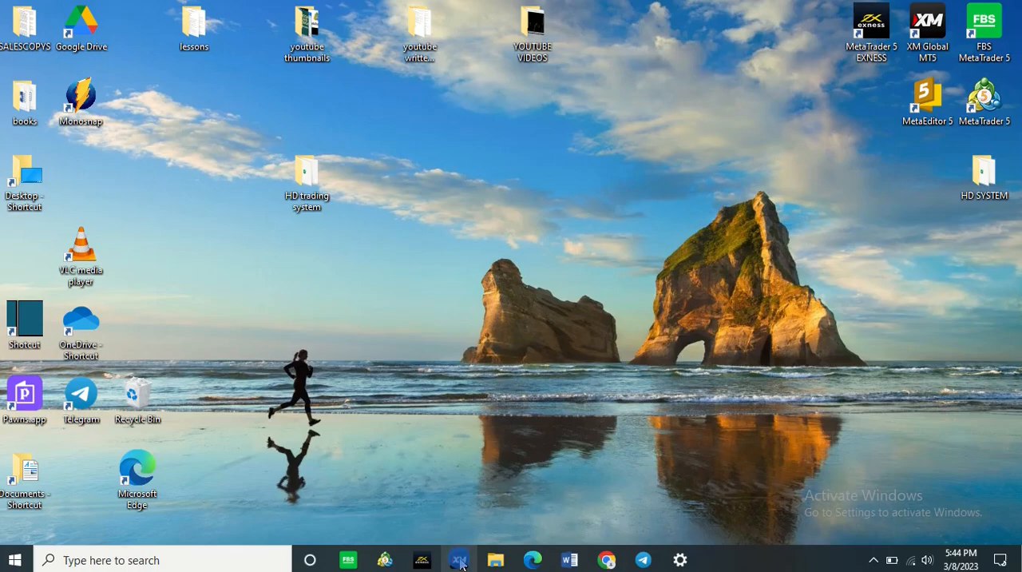
{"action": "left_click", "coordinate": [458, 559]}
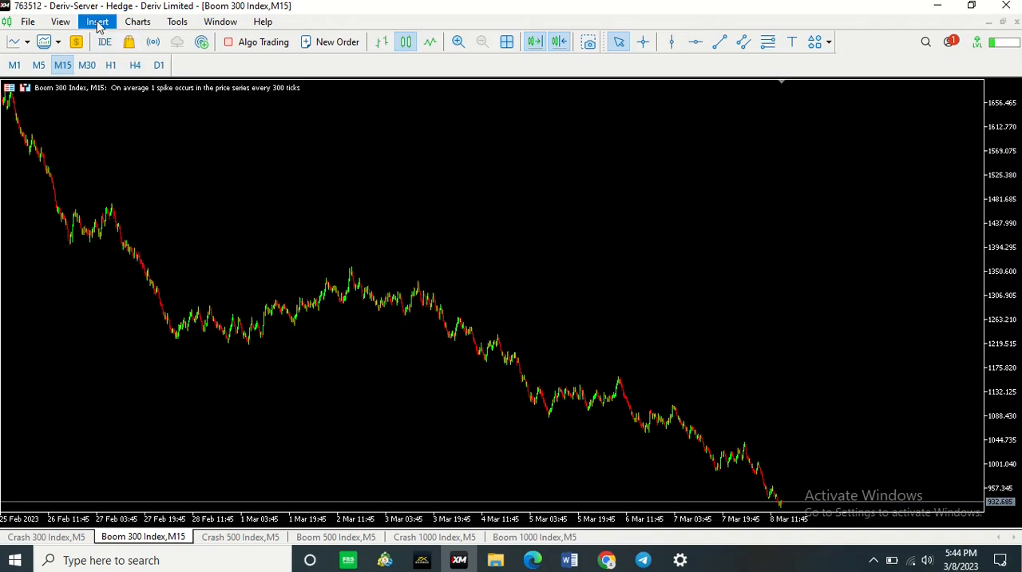
Step: Insert the davies account custom indicator with Signals settings modification allowed
{"action": "left_click", "coordinate": [97, 22]}
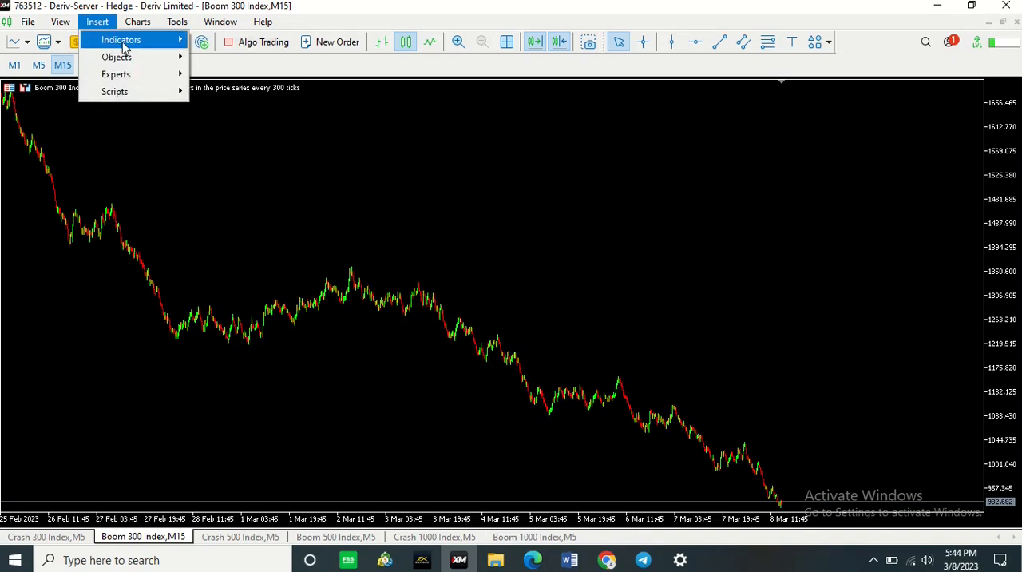
{"action": "left_click", "coordinate": [121, 40]}
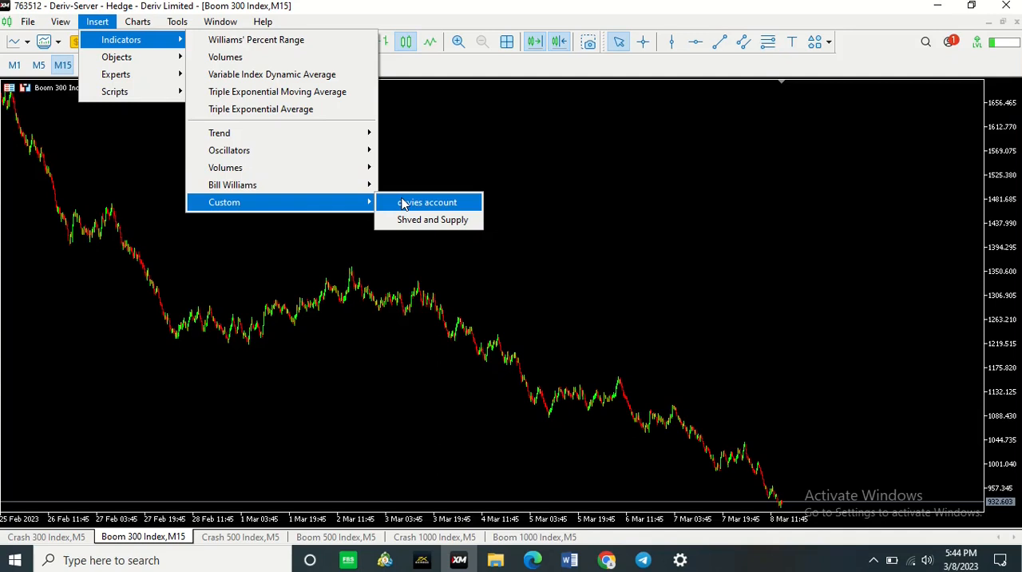
{"action": "left_click", "coordinate": [428, 202]}
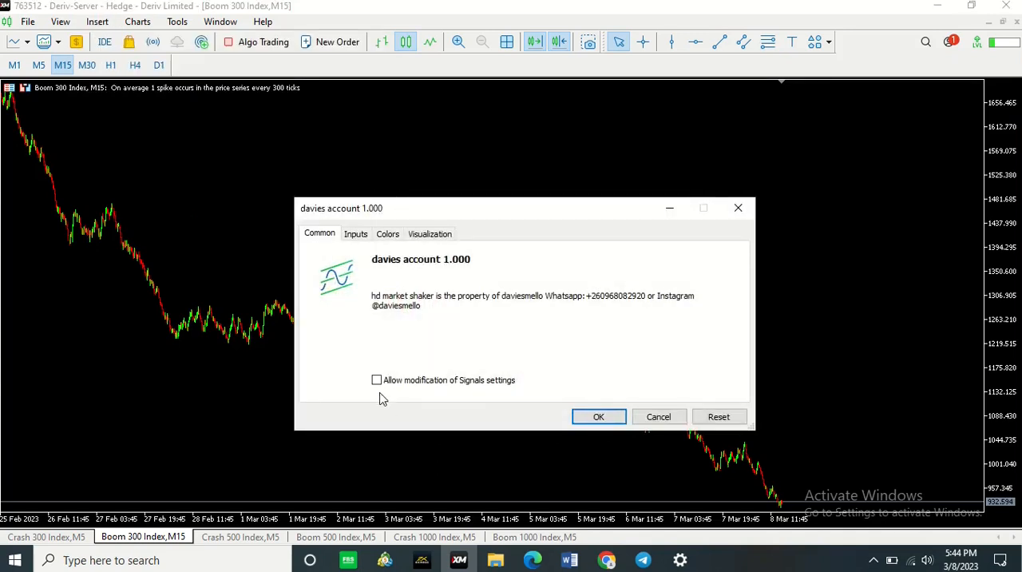
{"action": "left_click", "coordinate": [376, 379]}
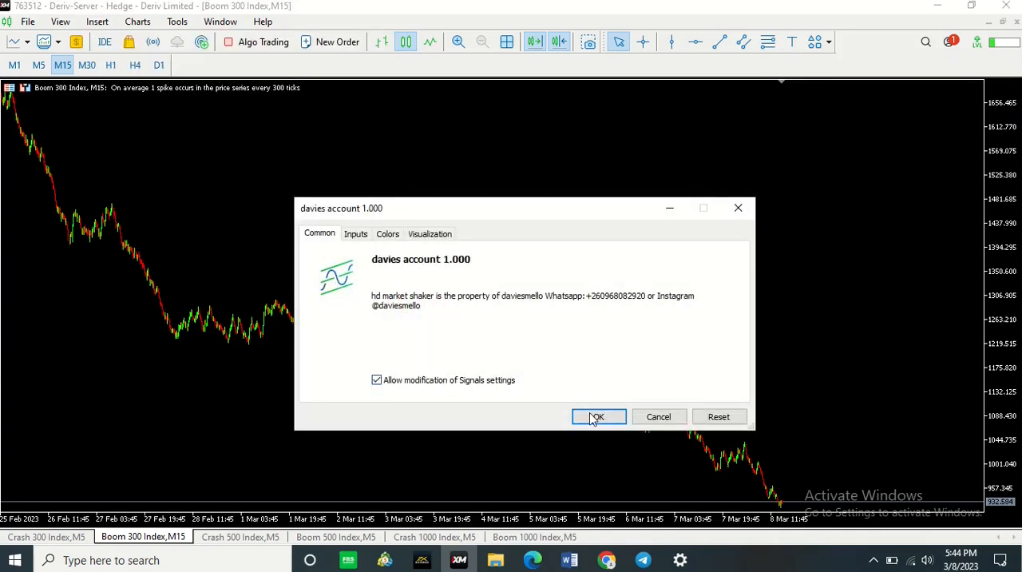
{"action": "left_click", "coordinate": [597, 416]}
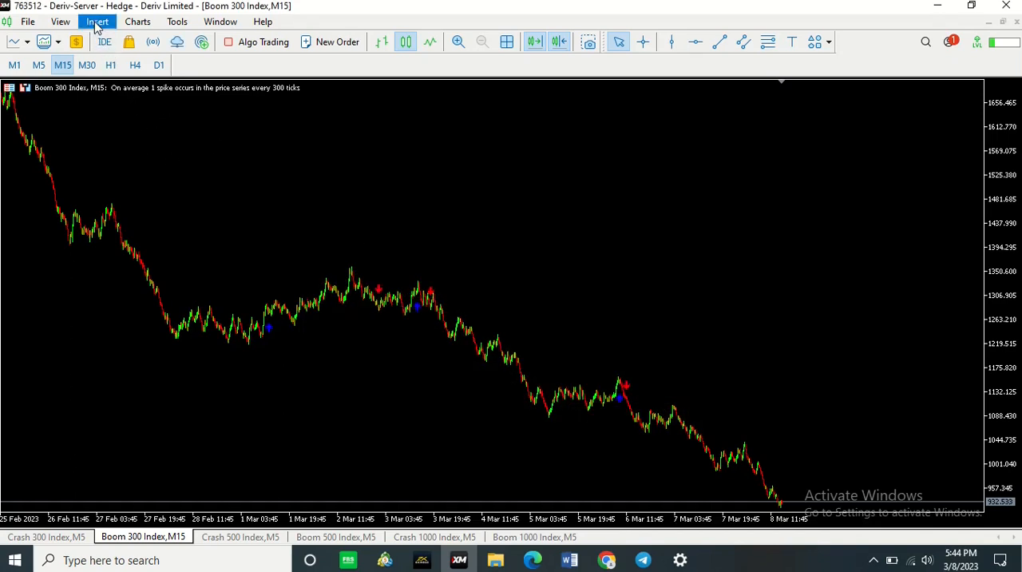
{"action": "mouse_move", "coordinate": [170, 120]}
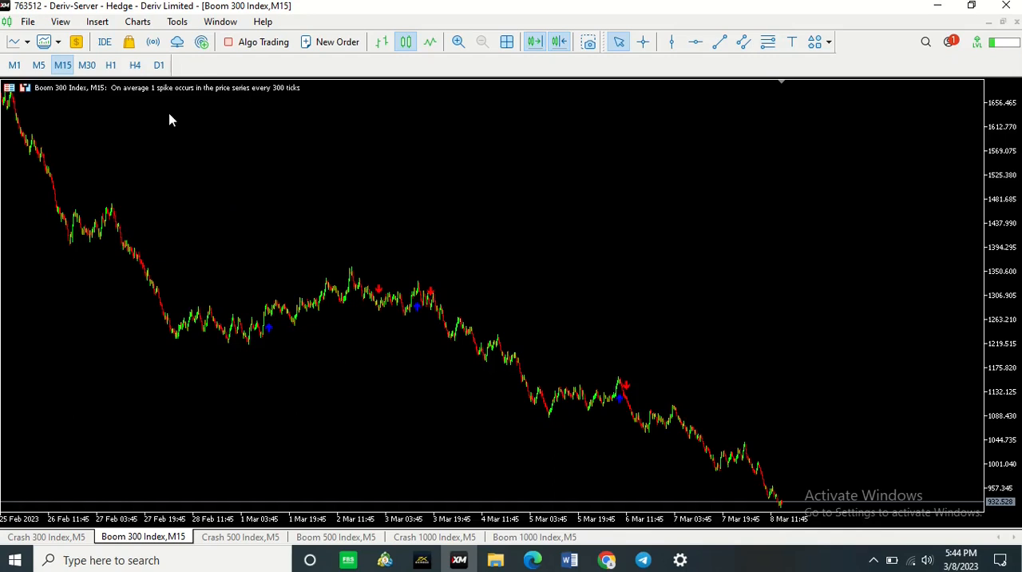
Step: Insert the Shved and Supply custom indicator, ticking Allow modification of Signals settings
{"action": "left_click", "coordinate": [96, 21]}
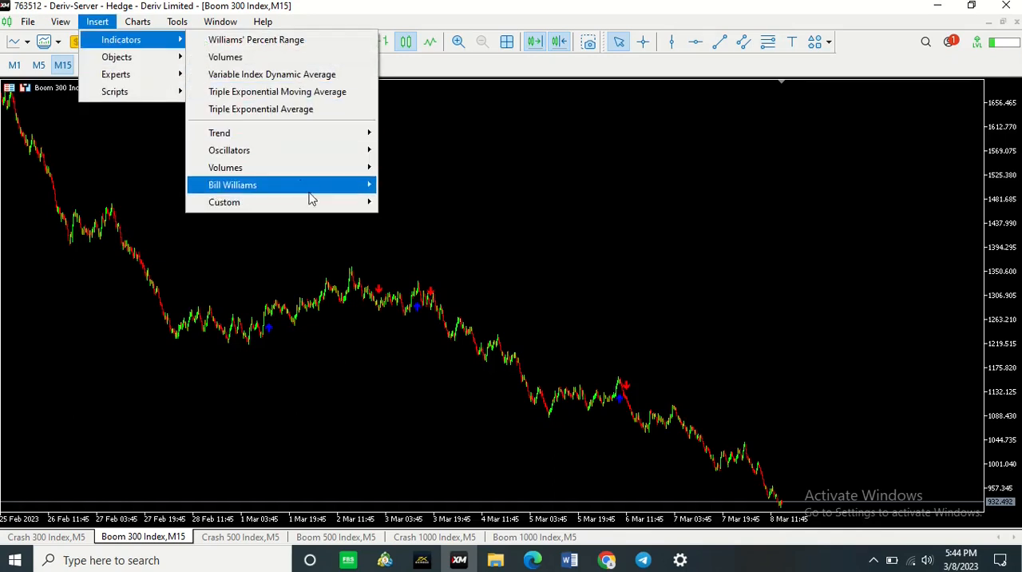
{"action": "mouse_move", "coordinate": [224, 202]}
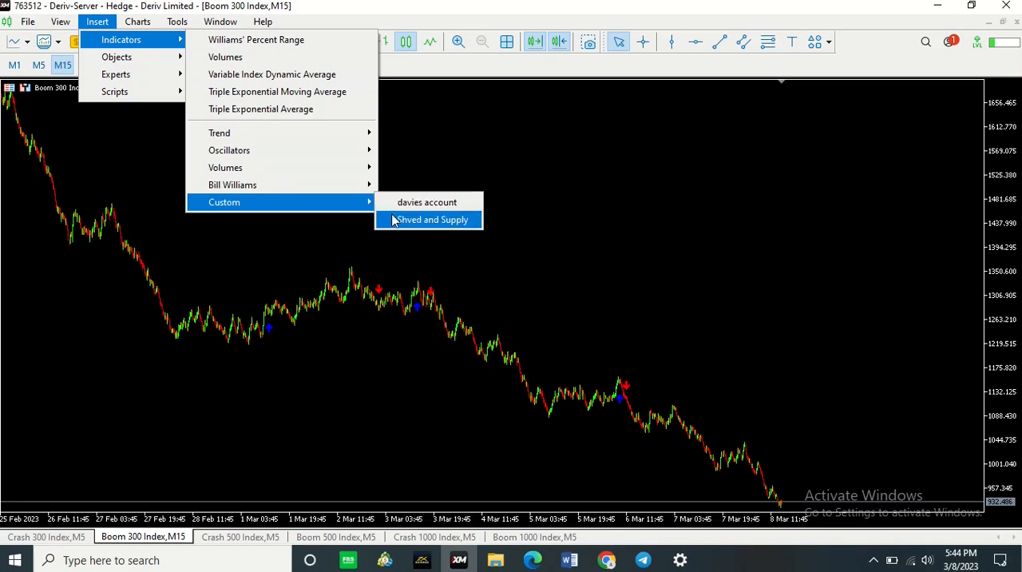
{"action": "left_click", "coordinate": [431, 220]}
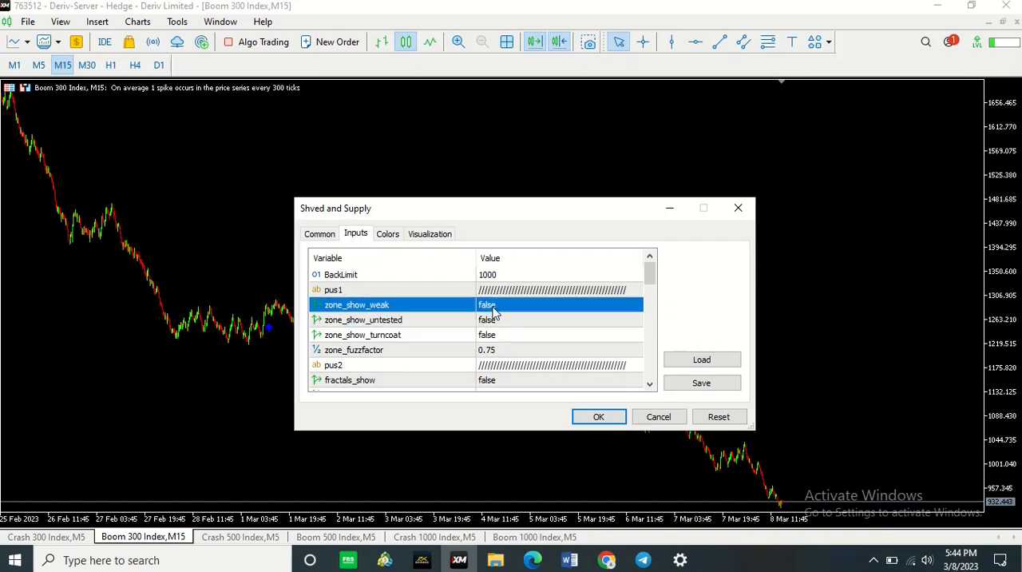
{"action": "left_click", "coordinate": [320, 234]}
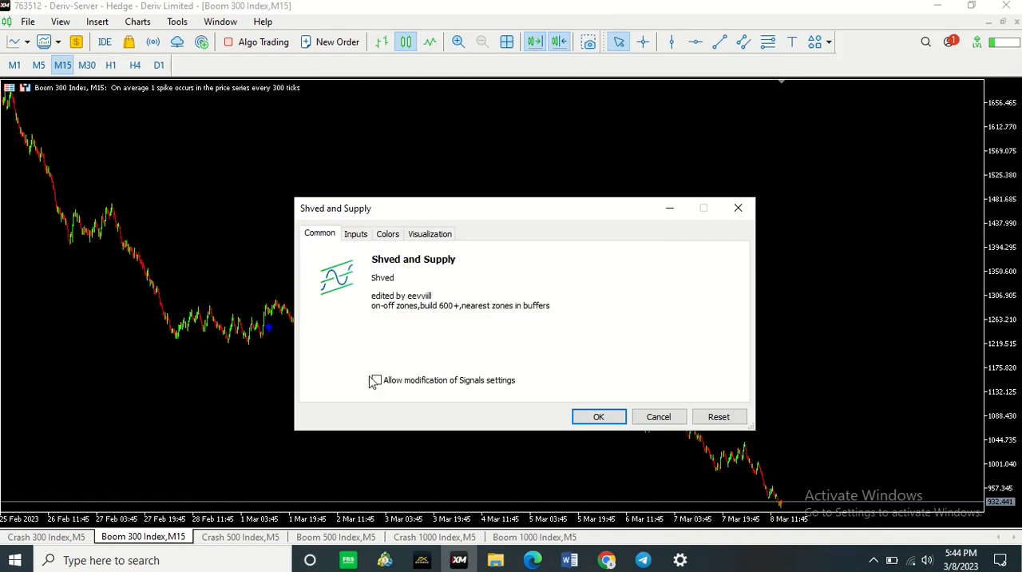
{"action": "left_click", "coordinate": [376, 379]}
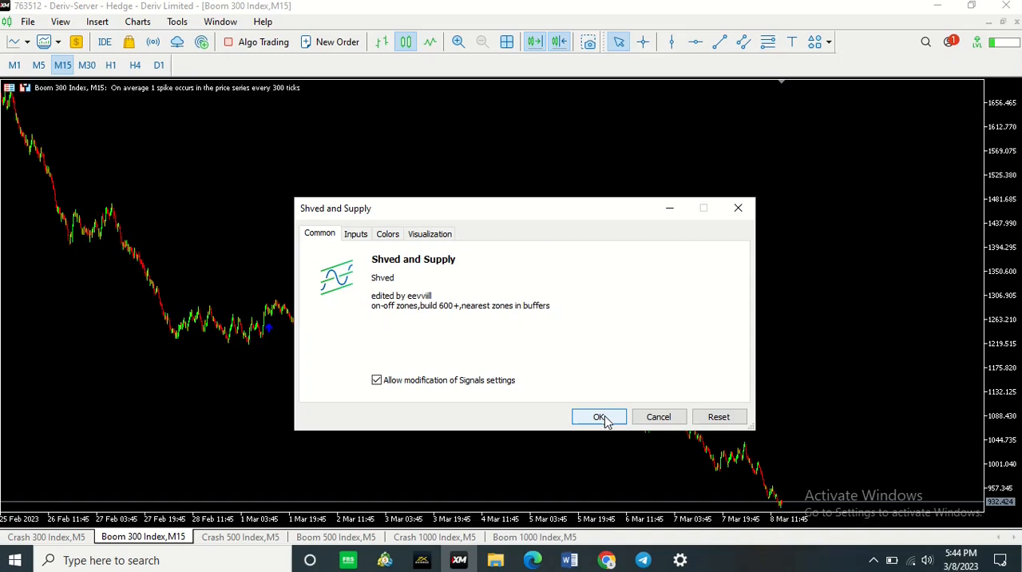
{"action": "left_click", "coordinate": [599, 417]}
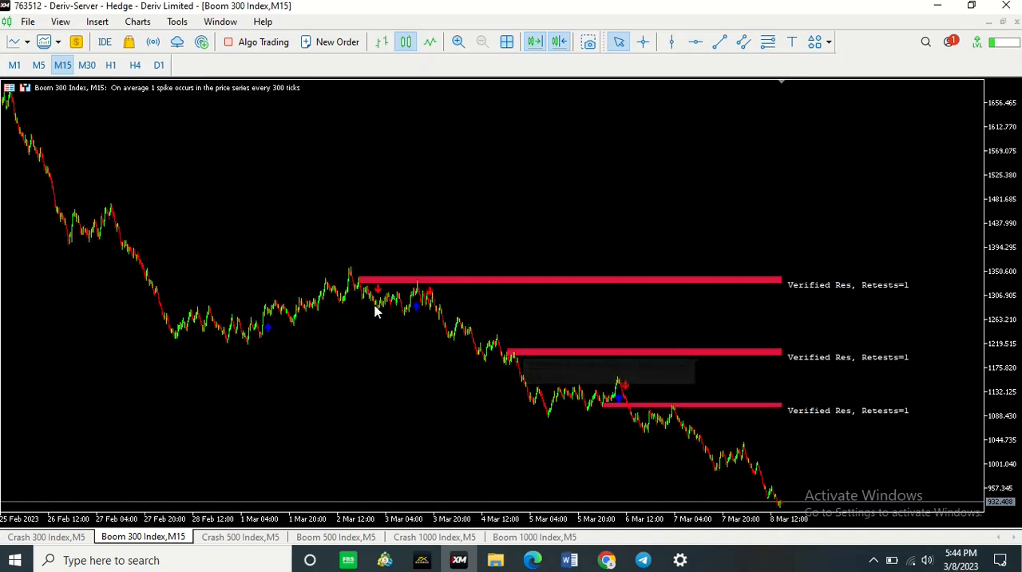
{"action": "mouse_move", "coordinate": [471, 302]}
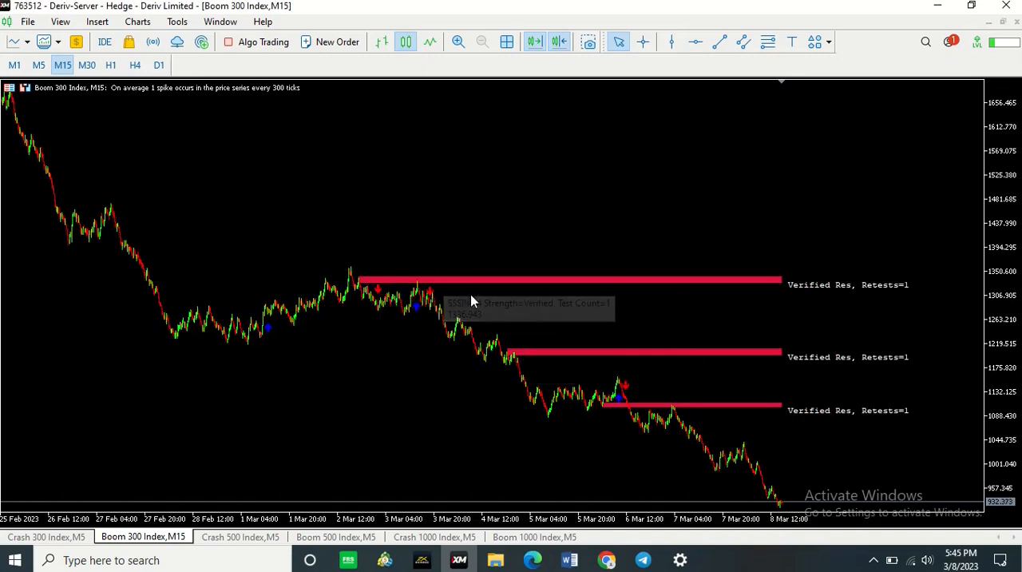
{"action": "mouse_move", "coordinate": [423, 308]}
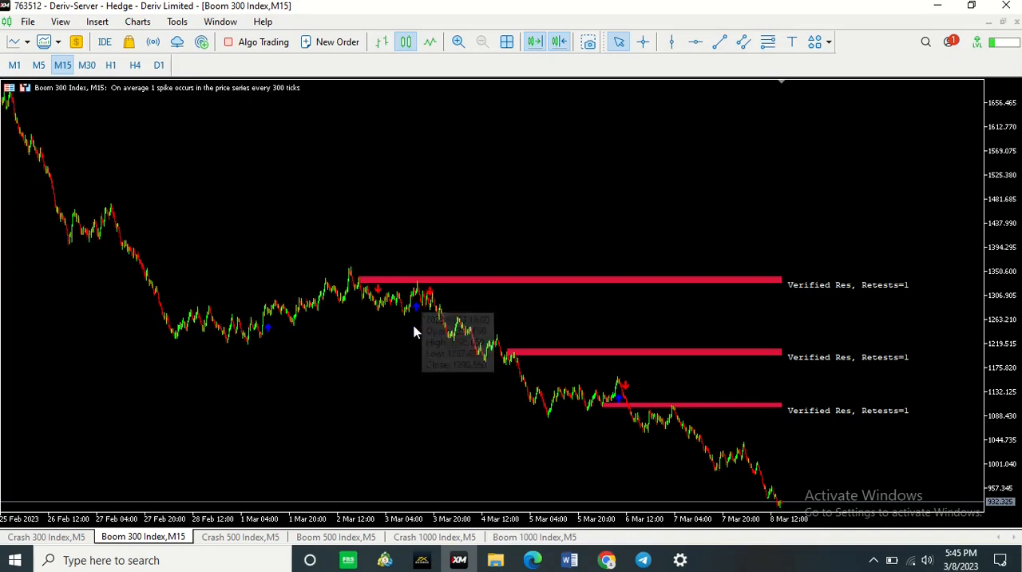
{"action": "mouse_move", "coordinate": [343, 365]}
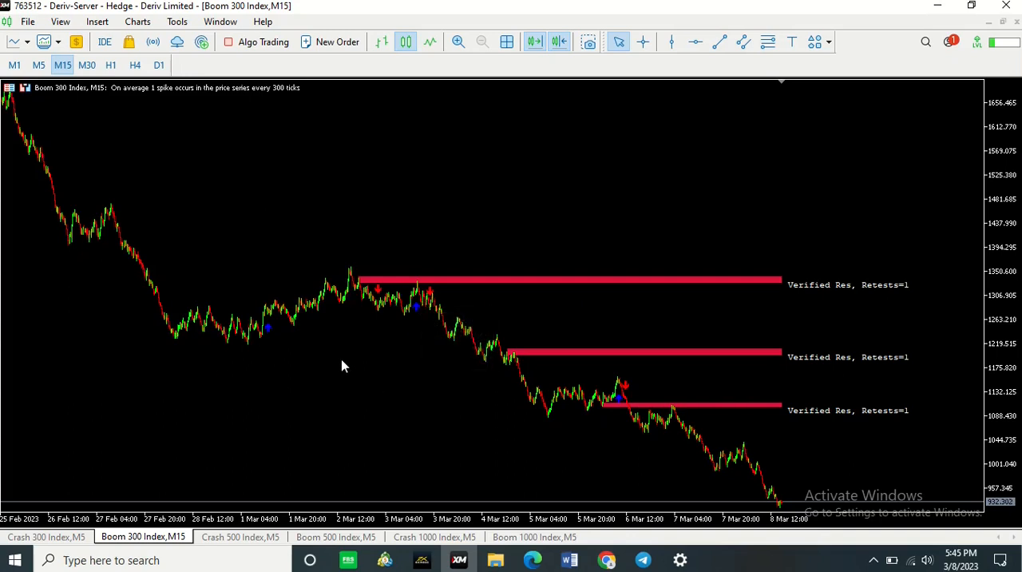
{"action": "mouse_move", "coordinate": [154, 252]}
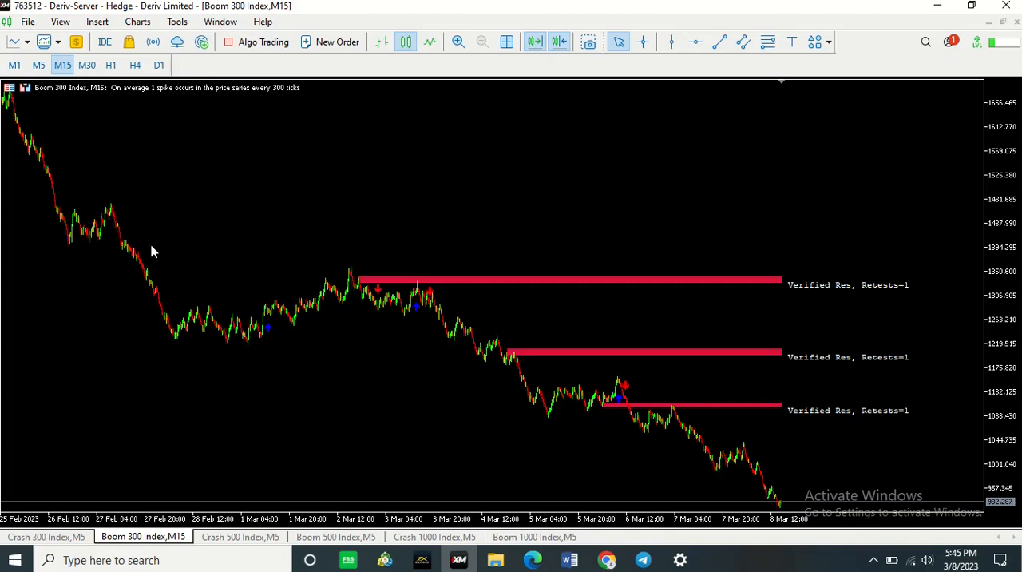
{"action": "mouse_move", "coordinate": [301, 248]}
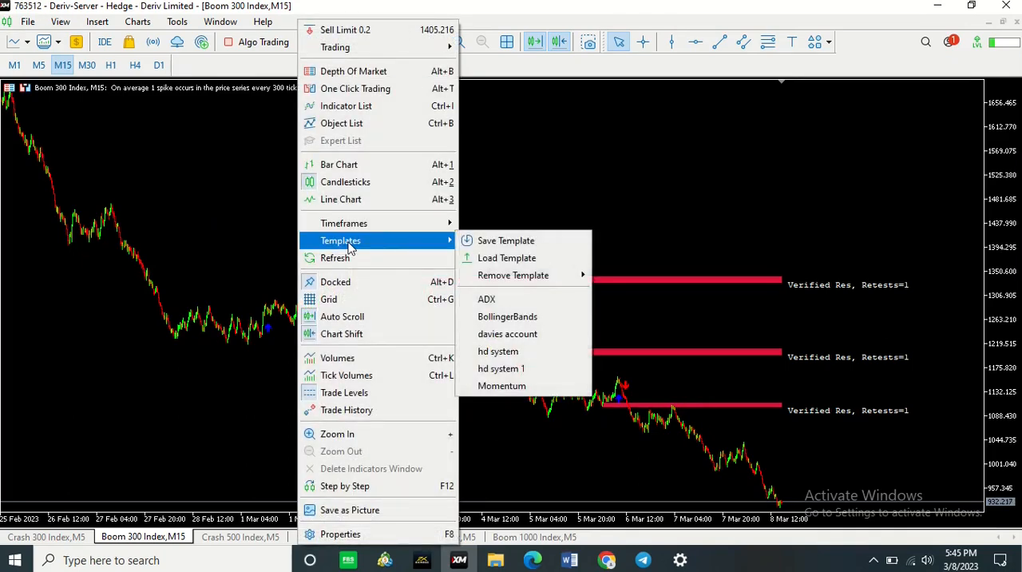
{"action": "mouse_move", "coordinate": [506, 240]}
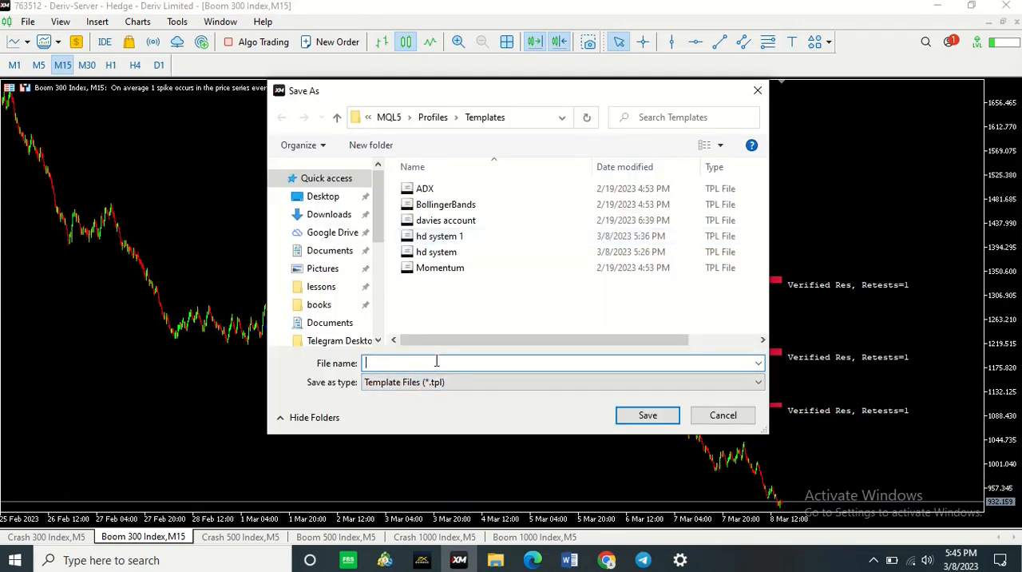
Step: Save the template under the file name 'hd system 2'
{"action": "type", "text": "hd"}
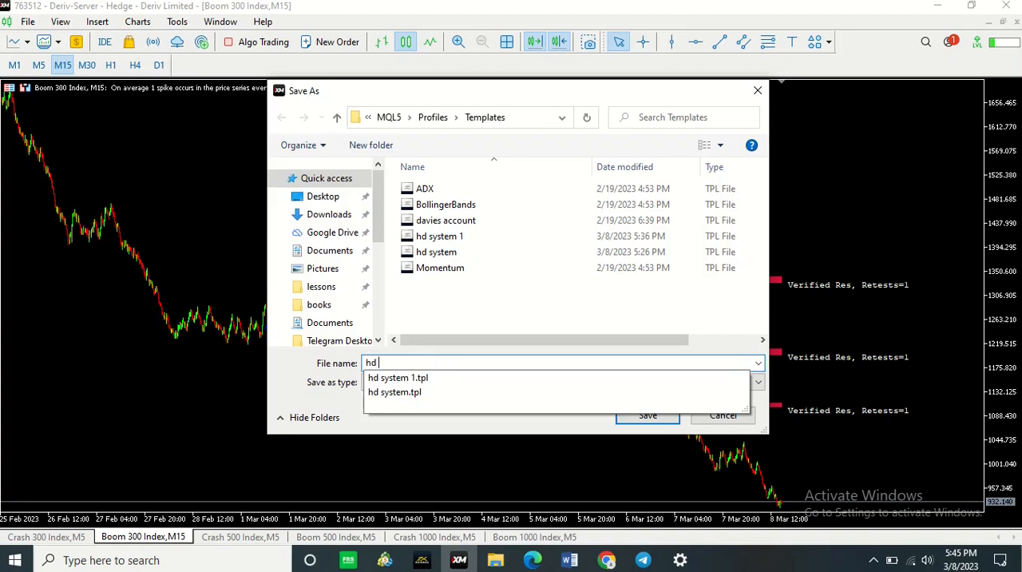
{"action": "type", "text": "system 2"}
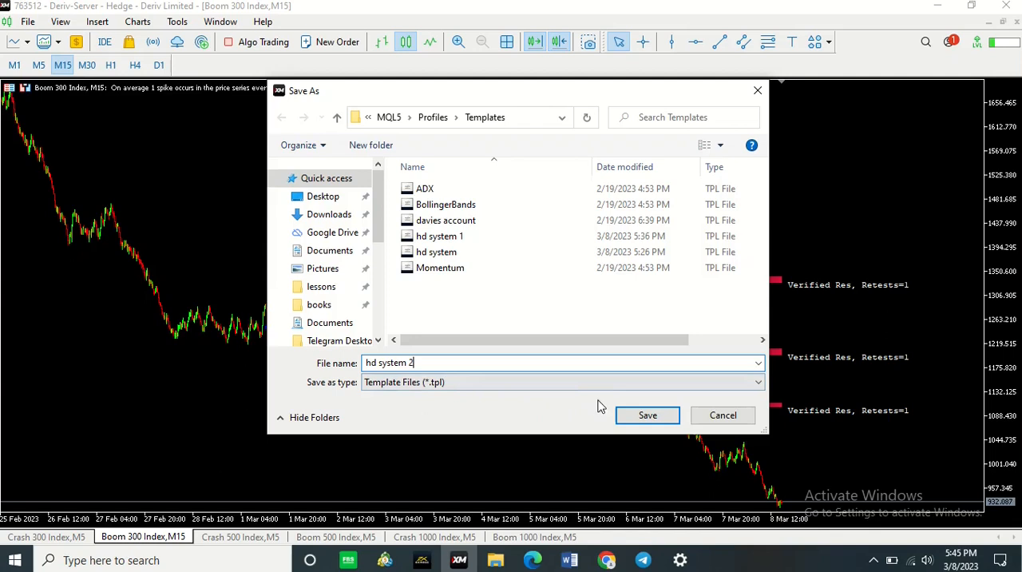
{"action": "left_click", "coordinate": [648, 414]}
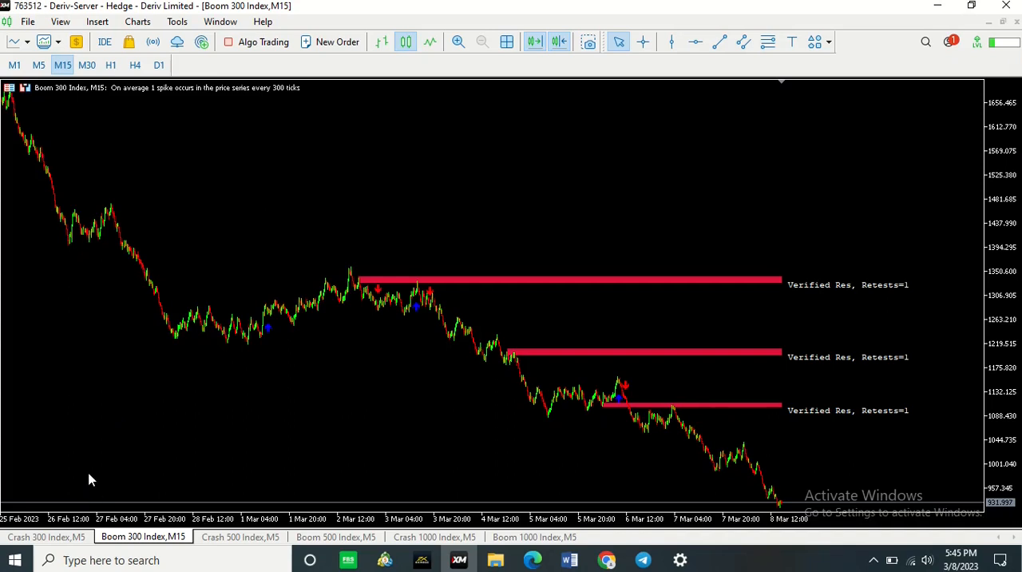
Step: Switch to the Crash 300 Index chart and load the hd system 2 template
{"action": "left_click", "coordinate": [47, 536]}
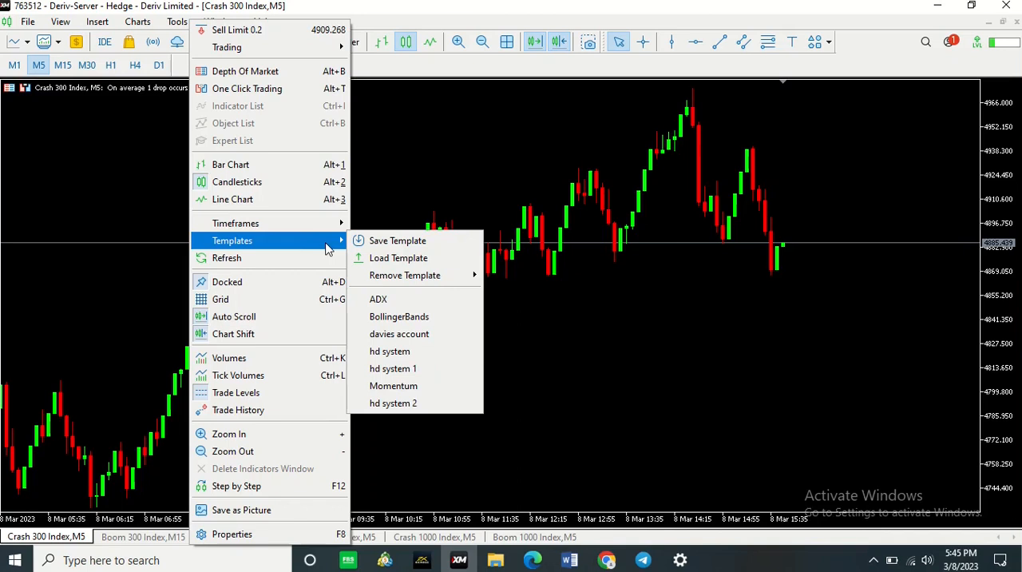
{"action": "mouse_move", "coordinate": [393, 386]}
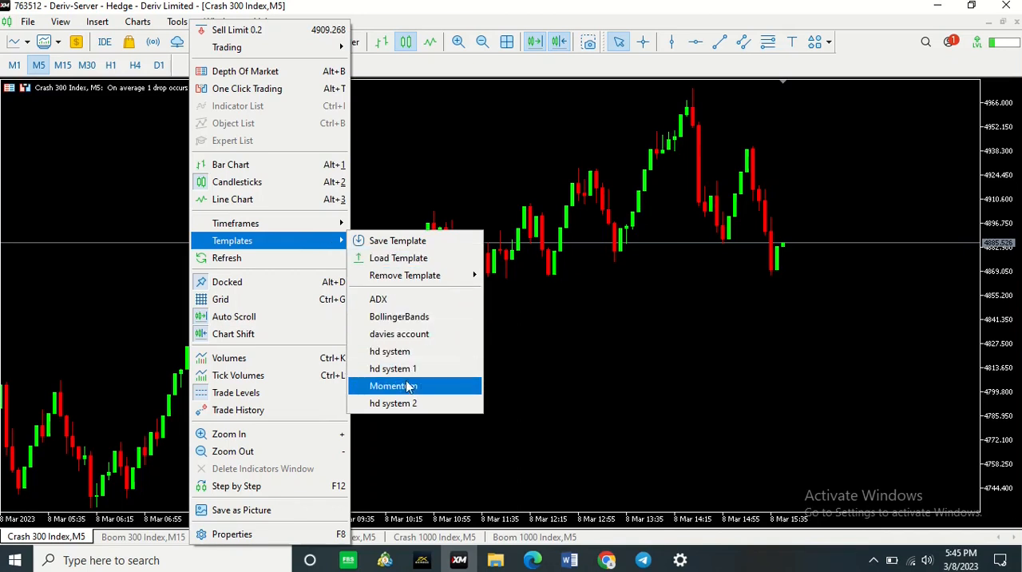
{"action": "mouse_move", "coordinate": [410, 404]}
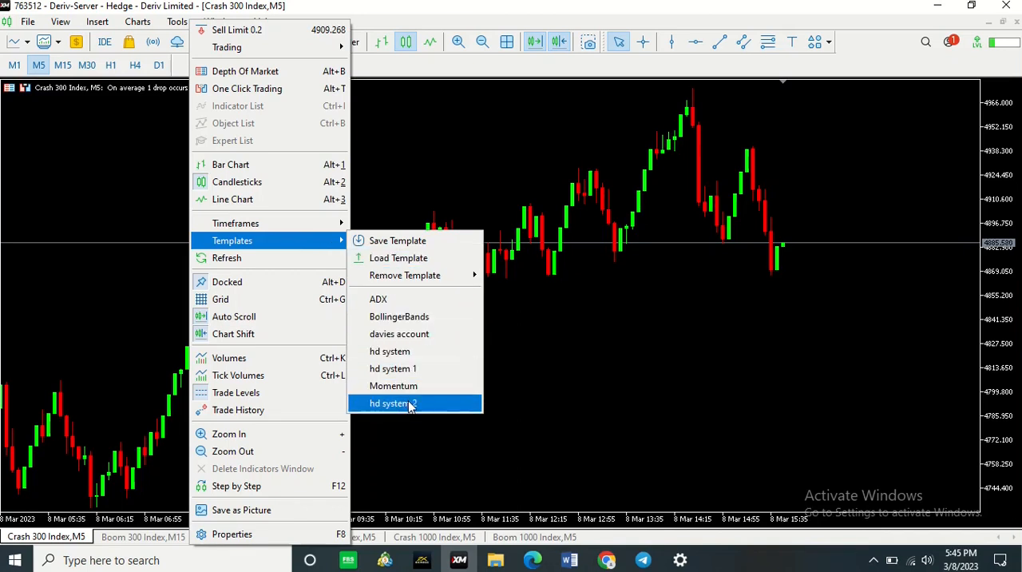
{"action": "left_click", "coordinate": [392, 403]}
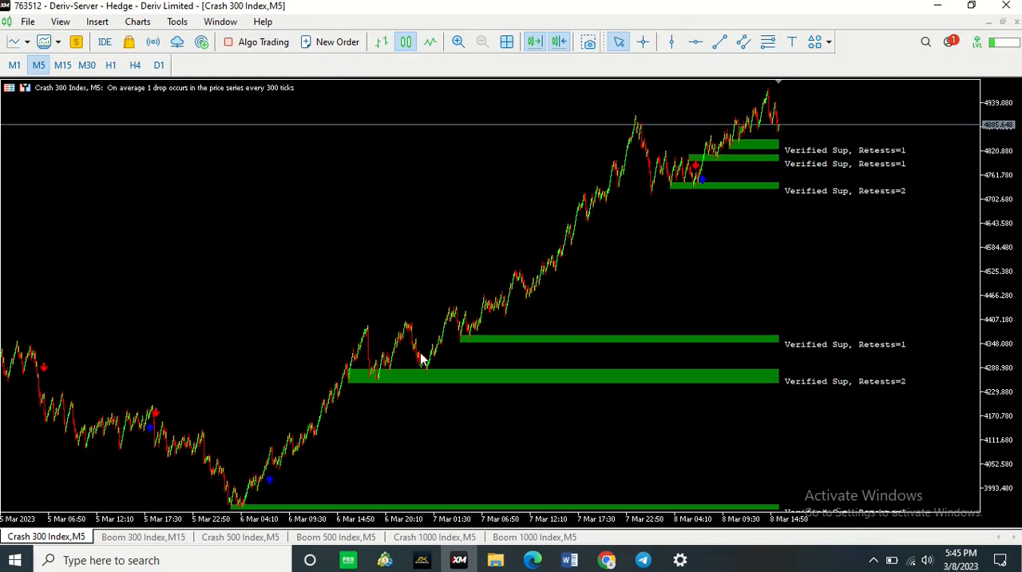
{"action": "mouse_move", "coordinate": [701, 182]}
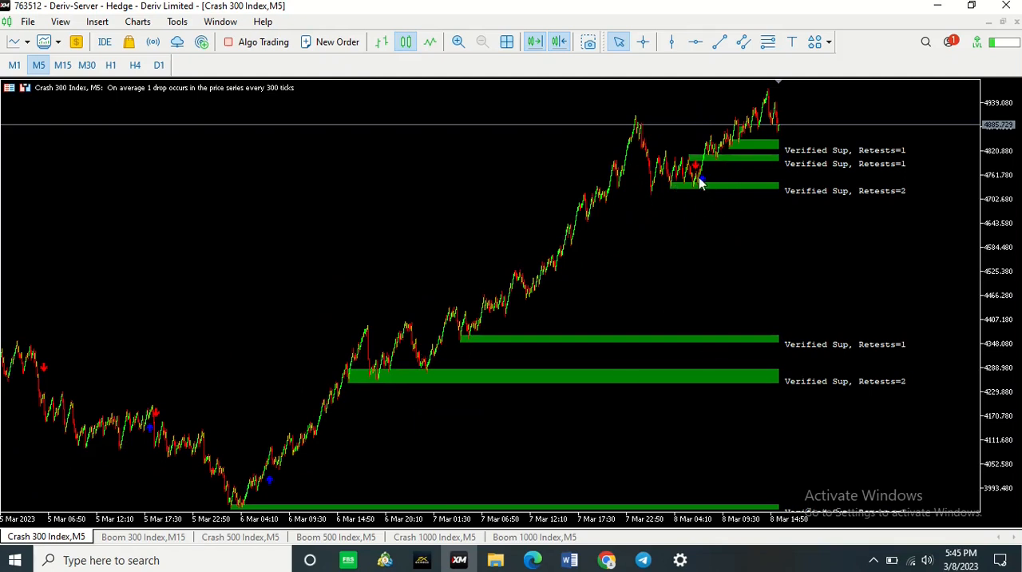
{"action": "mouse_move", "coordinate": [426, 311]}
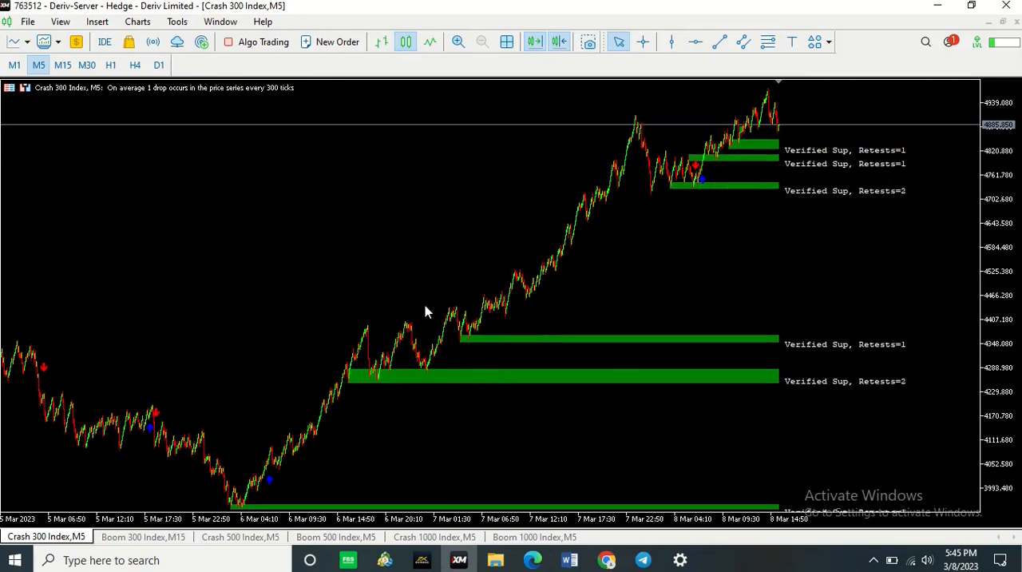
{"action": "mouse_move", "coordinate": [471, 293]}
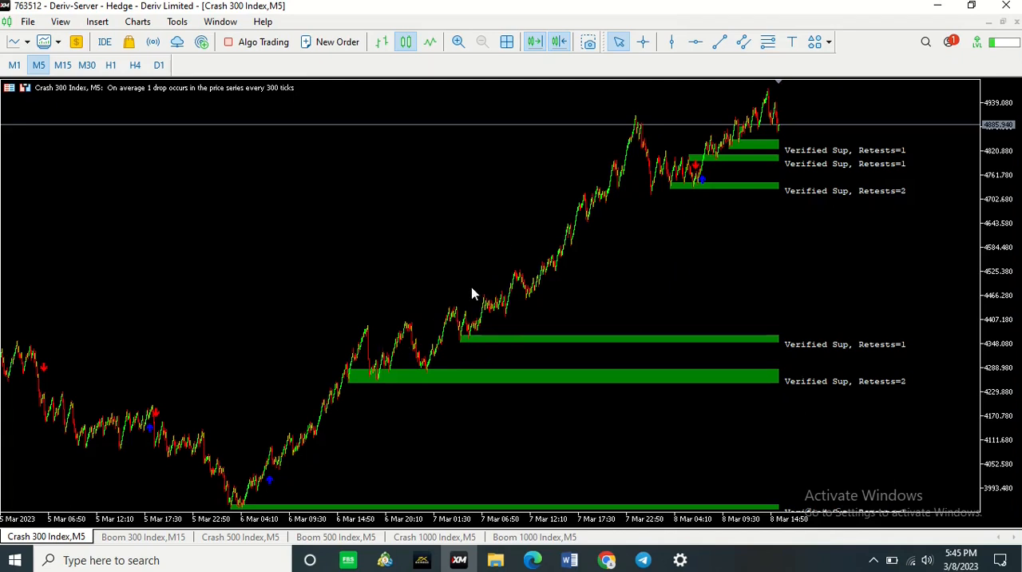
{"action": "mouse_move", "coordinate": [985, 6]}
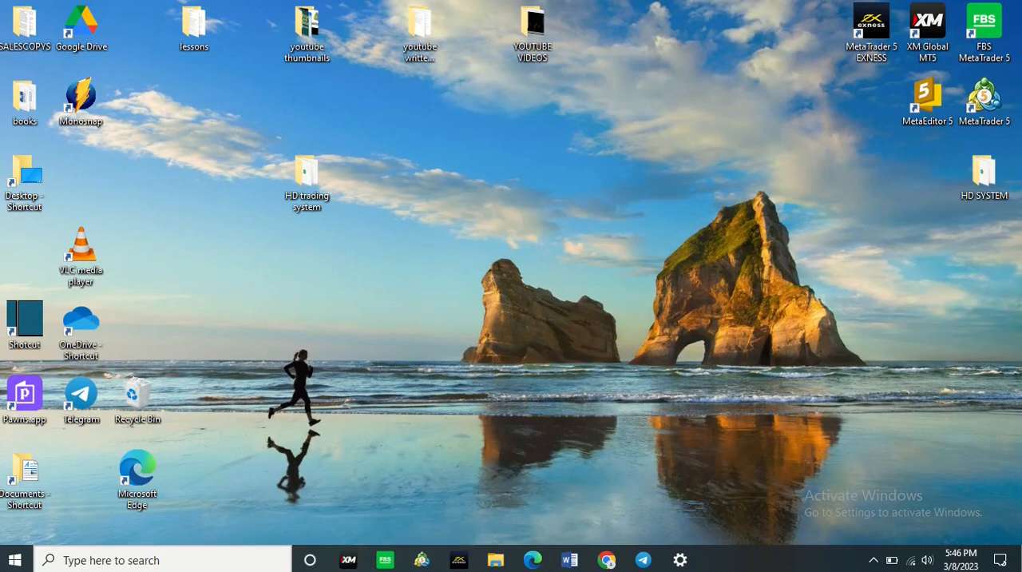
Step: Launch XM Global MT5 from its desktop shortcut
{"action": "left_click", "coordinate": [160, 559]}
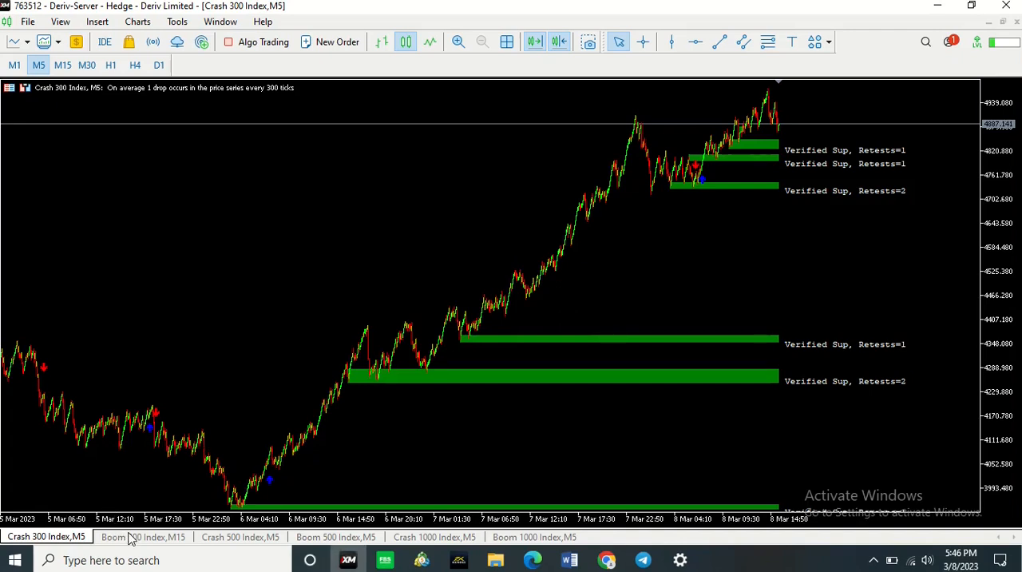
Step: Show the Boom 300 Index,M15 chart to confirm its resistance zones persist
{"action": "left_click", "coordinate": [143, 536]}
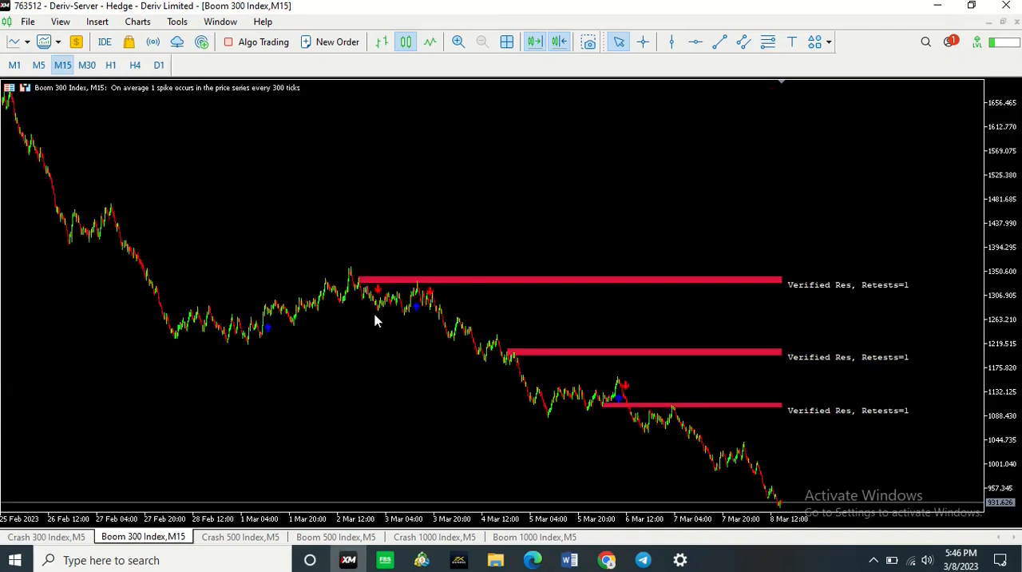
{"action": "mouse_move", "coordinate": [448, 385]}
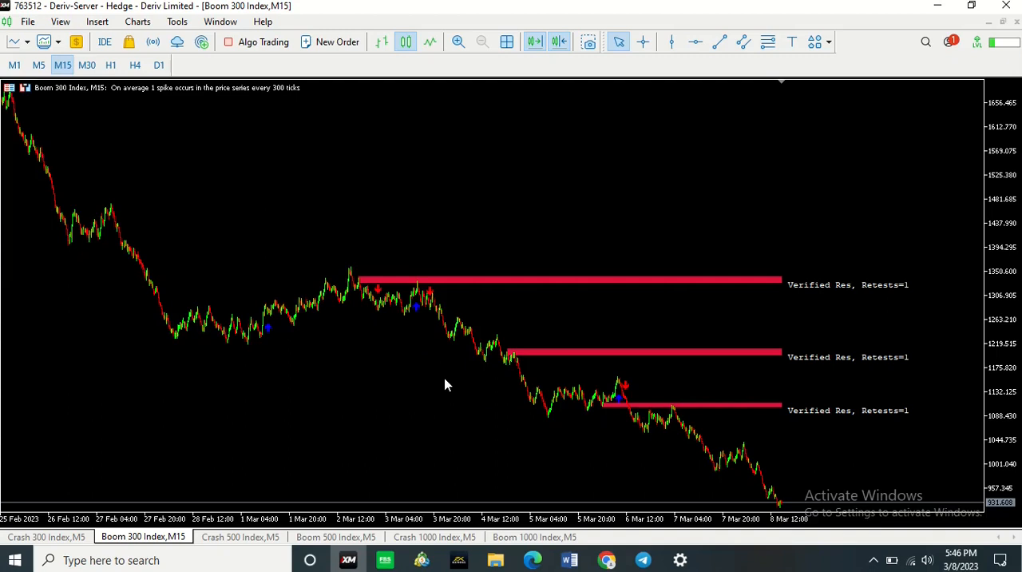